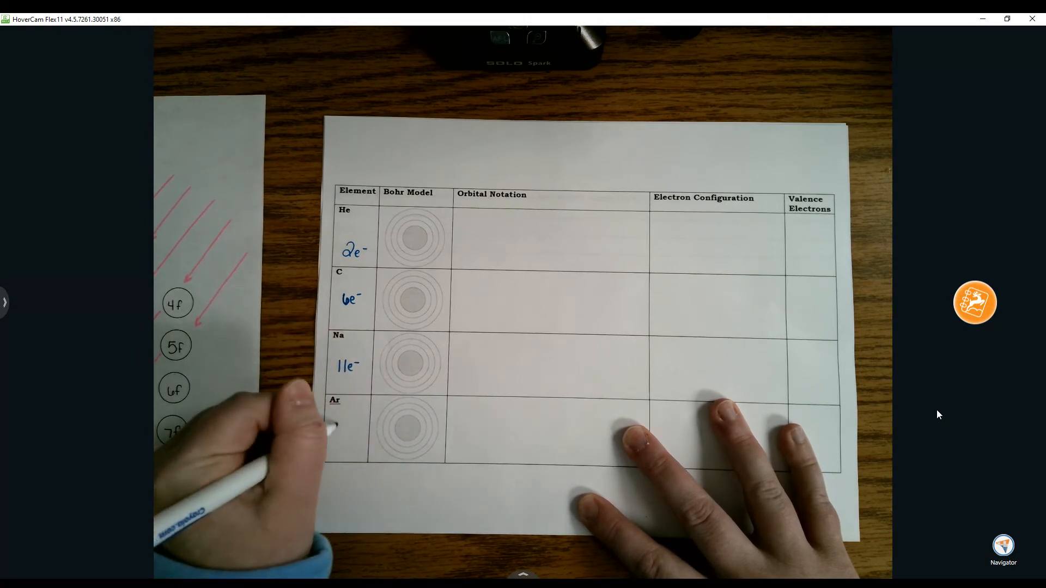
{"action": "type", "text": "18e⁻"}
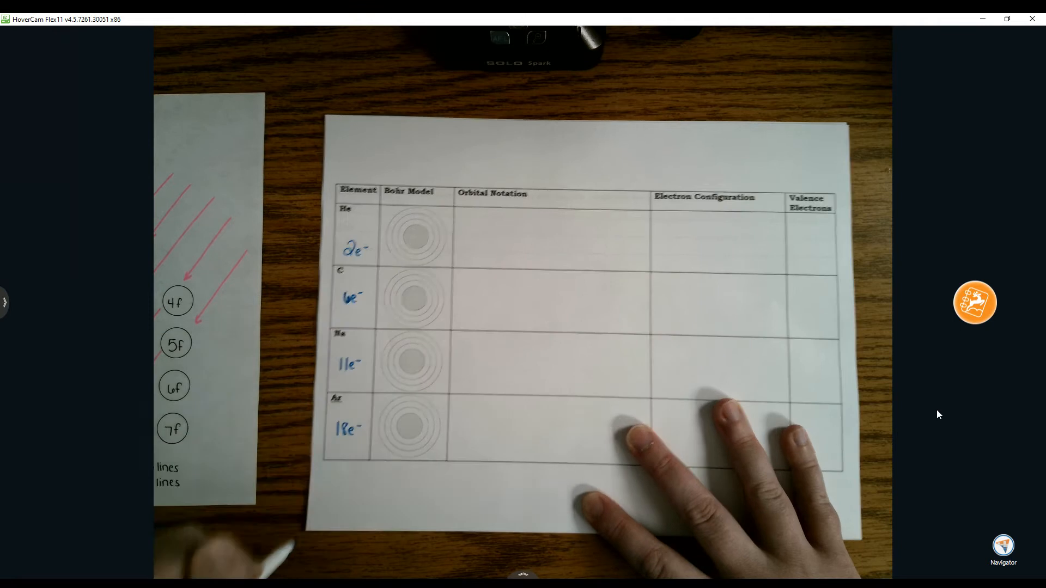